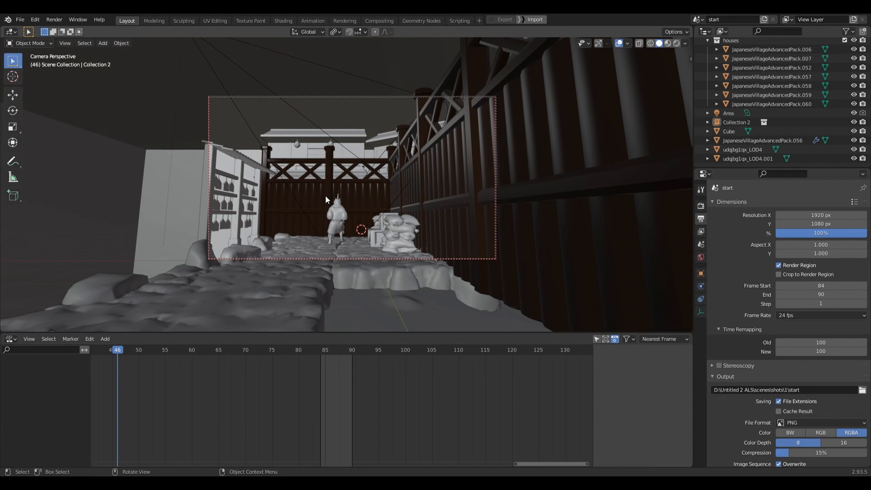
Scrub the timeline to frames 72 then 59 to check the camera's view down the alley
{"action": "left_click", "coordinate": [256, 350]}
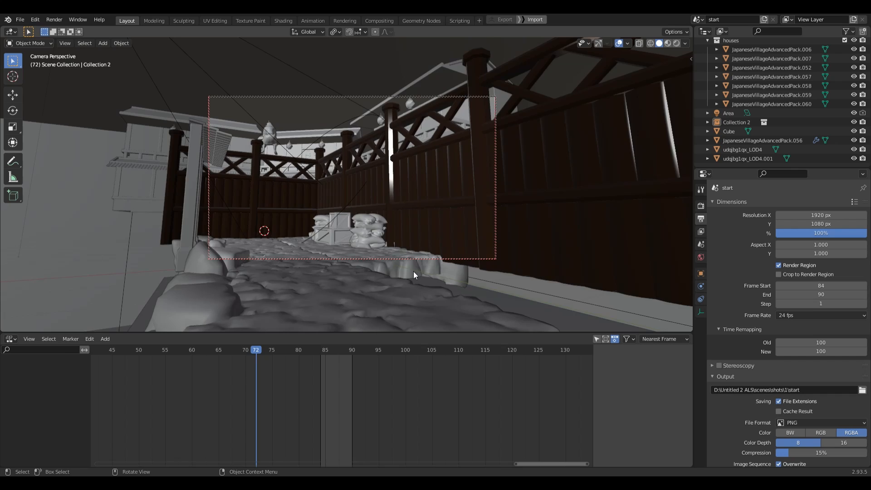
{"action": "left_click", "coordinate": [185, 362]}
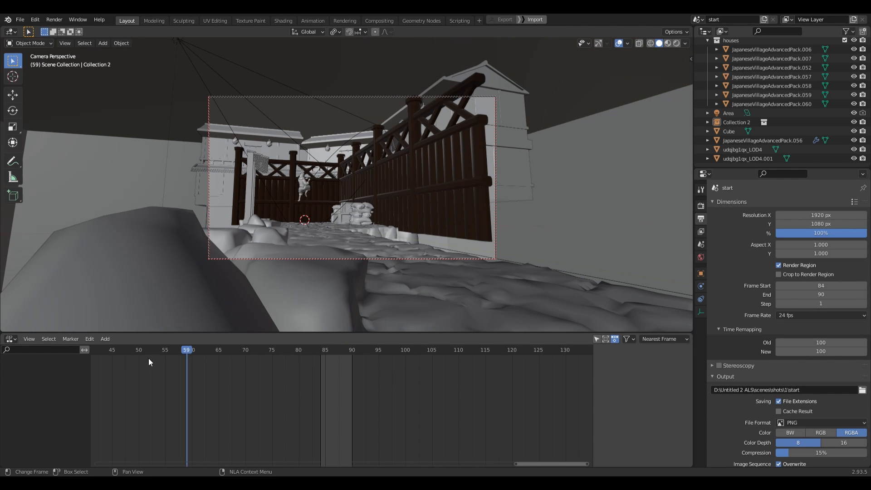